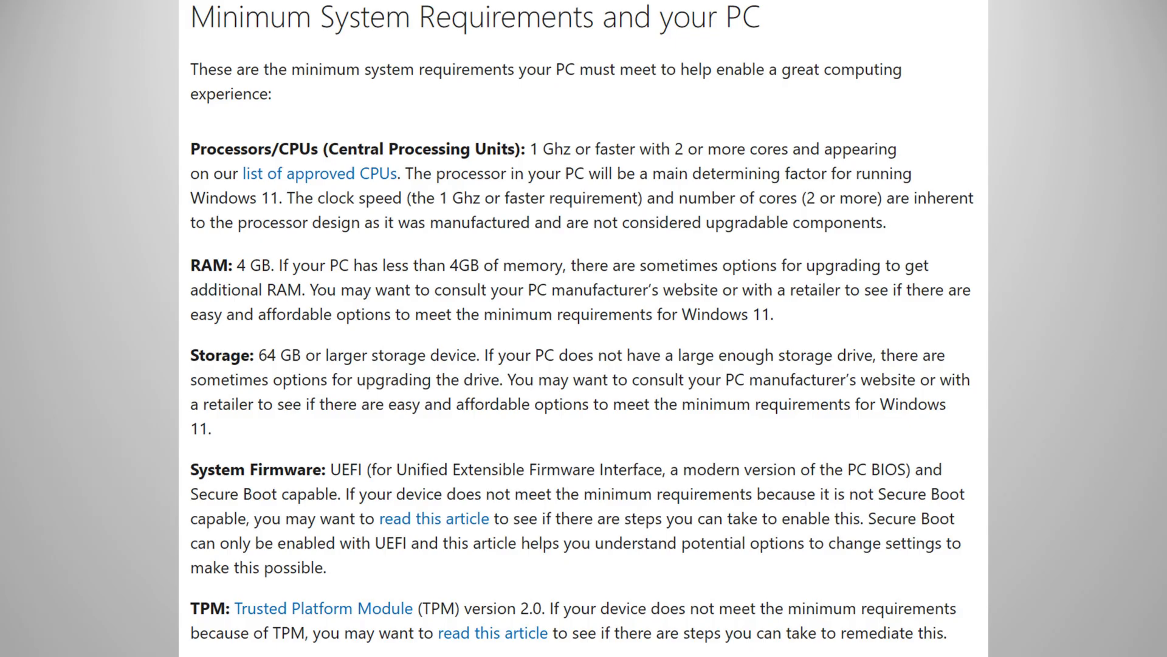
Show the Startup apps list in Task Manager with status and startup impact.
click(278, 638)
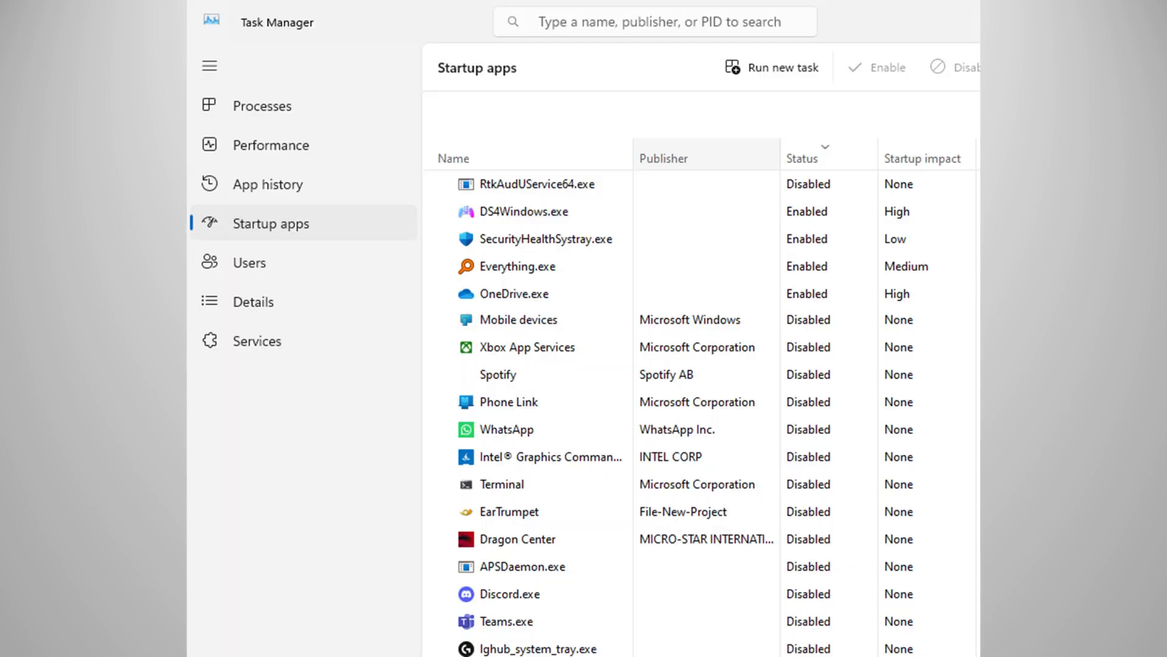
Launch Task Manager via Ctrl+Shift+Esc and the taskbar quick menu.
key(Ctrl+Shift+Esc)
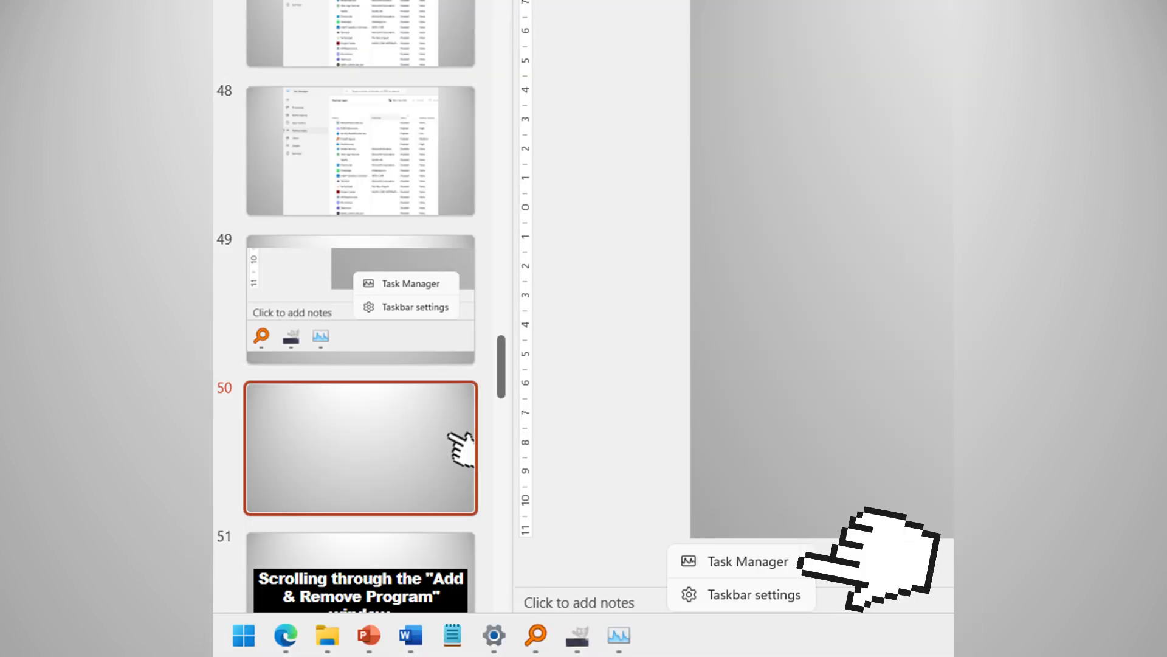
click(748, 561)
text(animation)
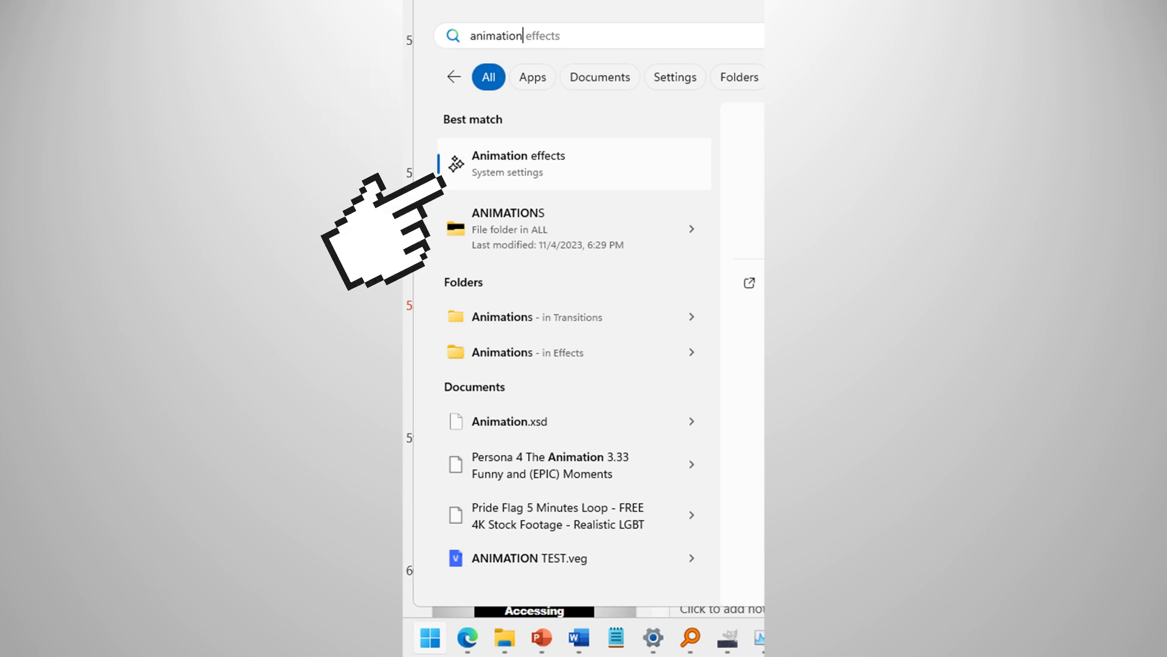
Reach Performance Options via Animation effects, This PC properties and Advanced system settings.
click(519, 162)
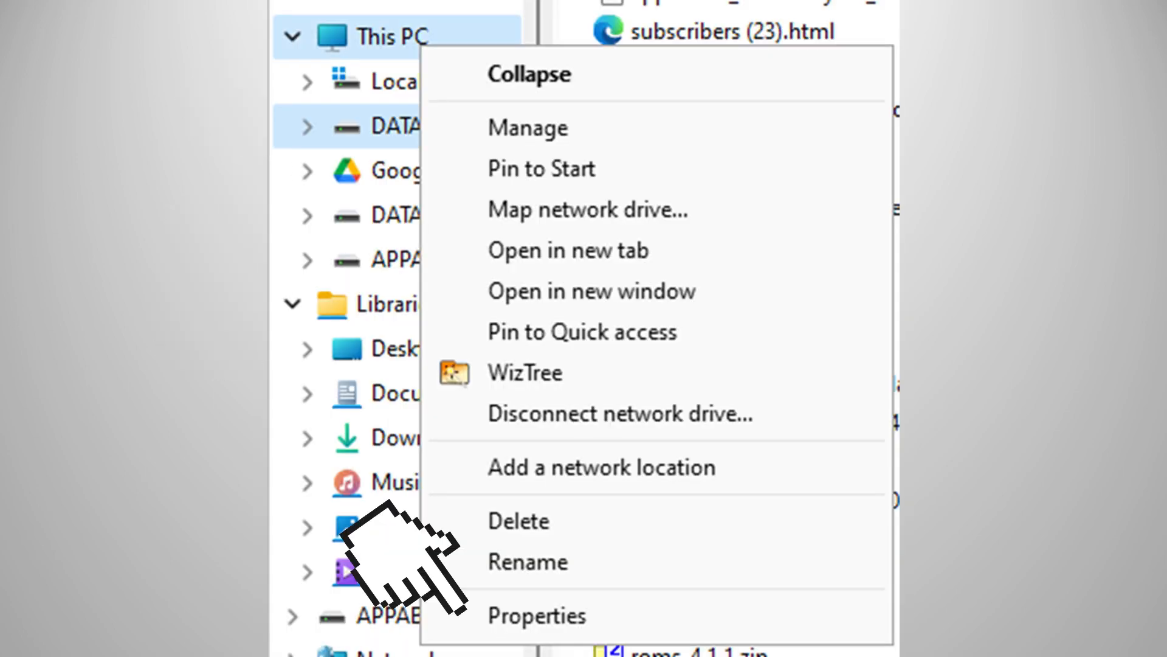
click(537, 615)
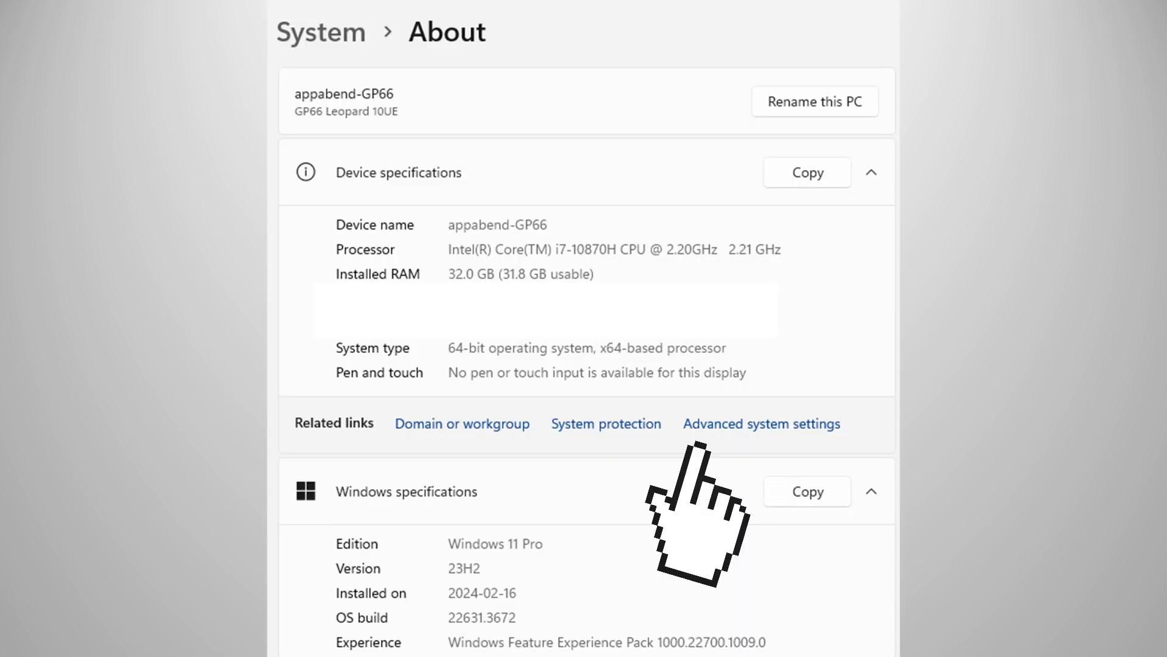
click(761, 423)
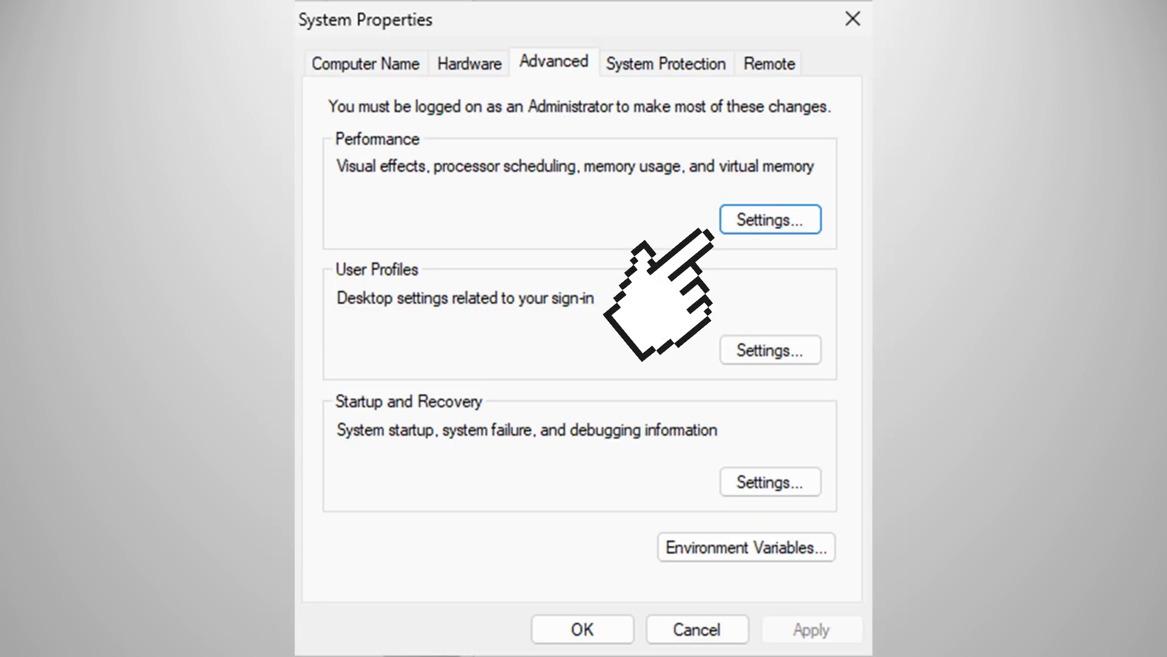
click(768, 219)
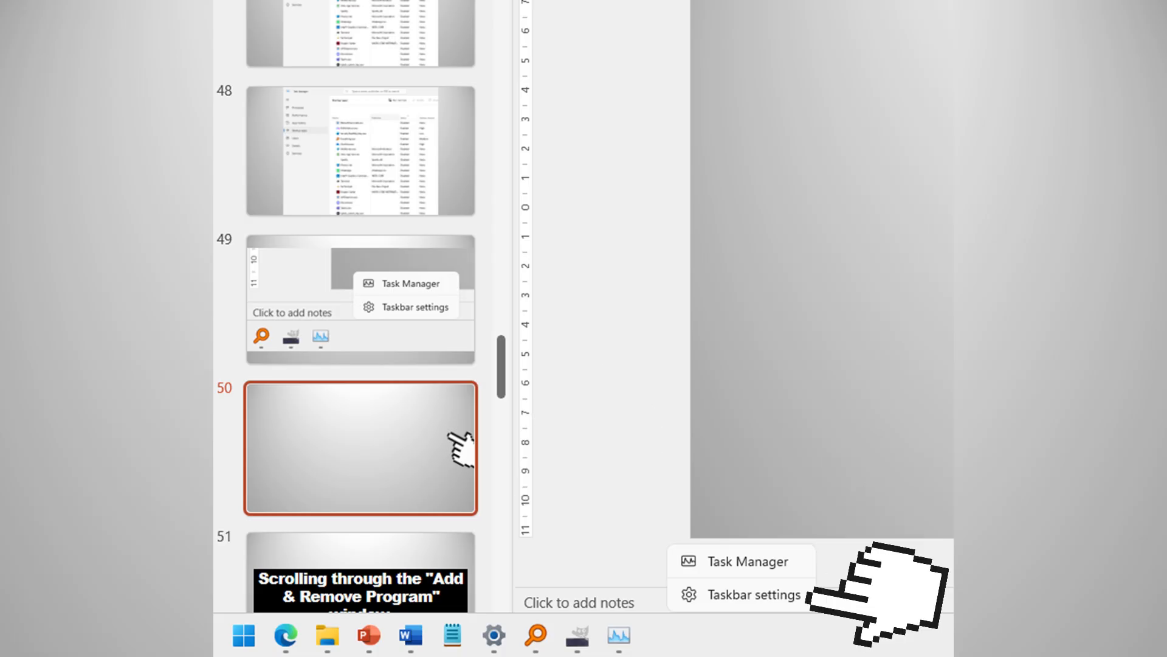
Bring up Taskbar settings from the taskbar context menu.
click(752, 594)
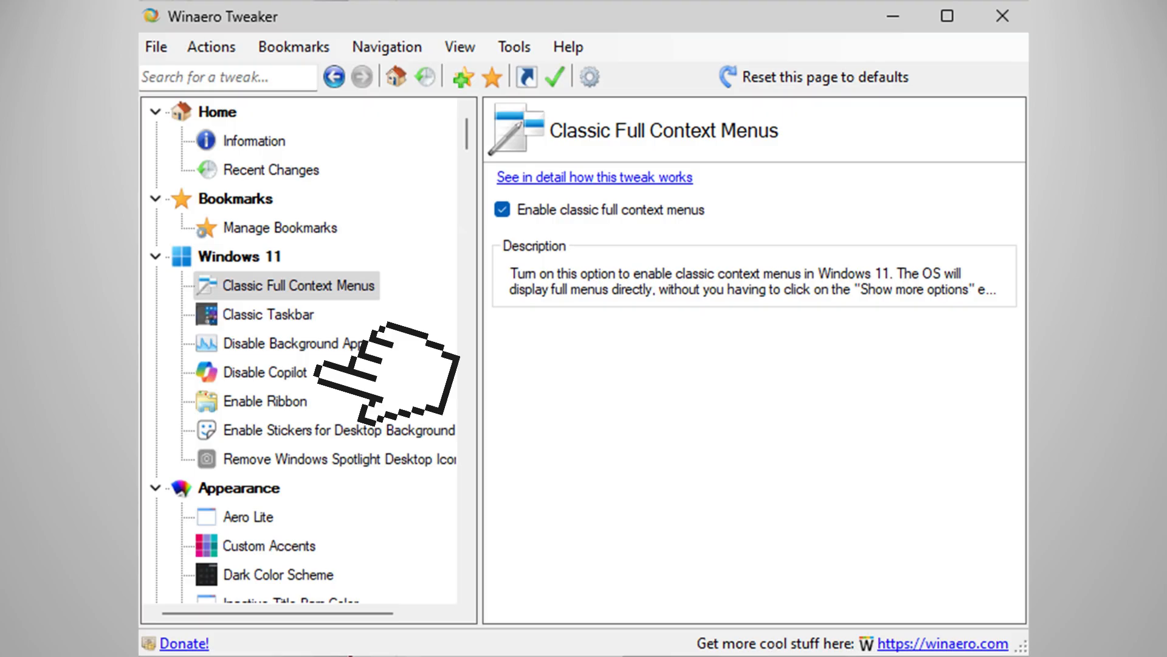
mouse_move(387, 350)
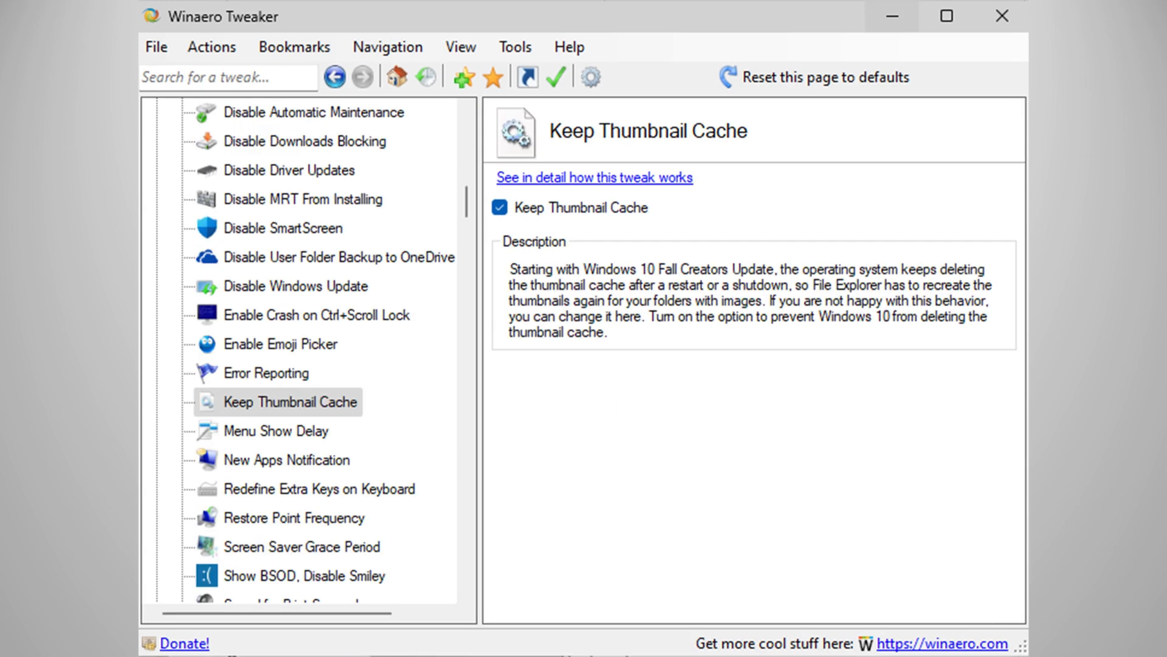
Tick Keep Thumbnail Cache and Disable Web Search in Winaero Tweaker.
click(275, 431)
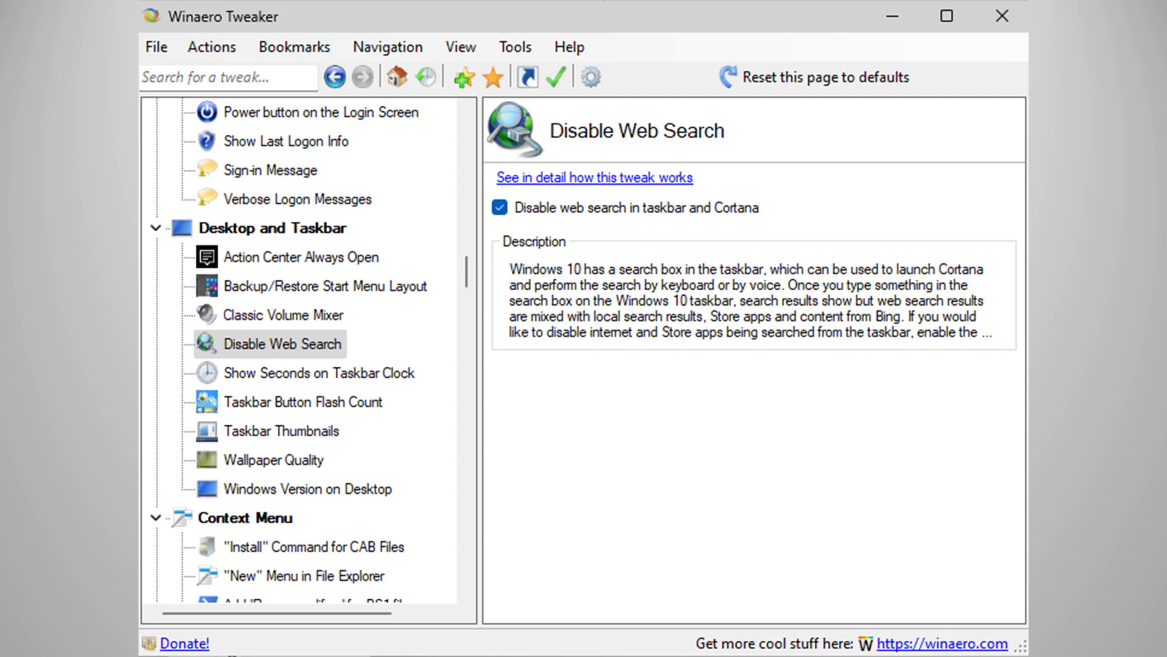
click(283, 256)
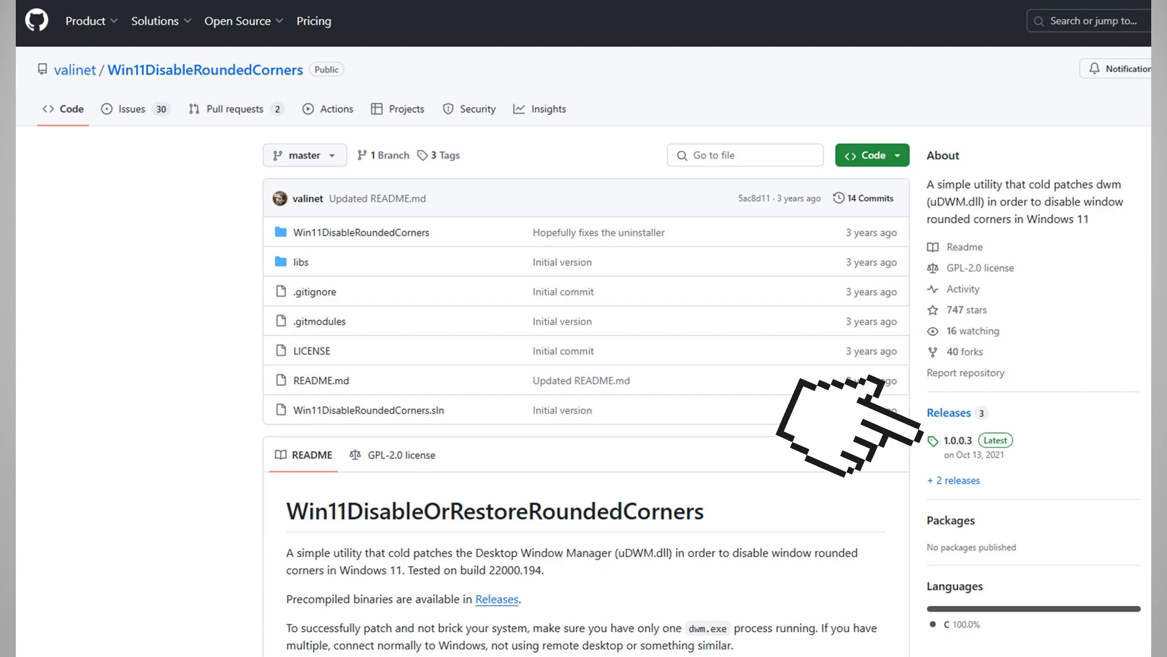
Go to the 1.0.0.3 Latest release of Win11DisableRoundedCorners on GitHub.
click(956, 440)
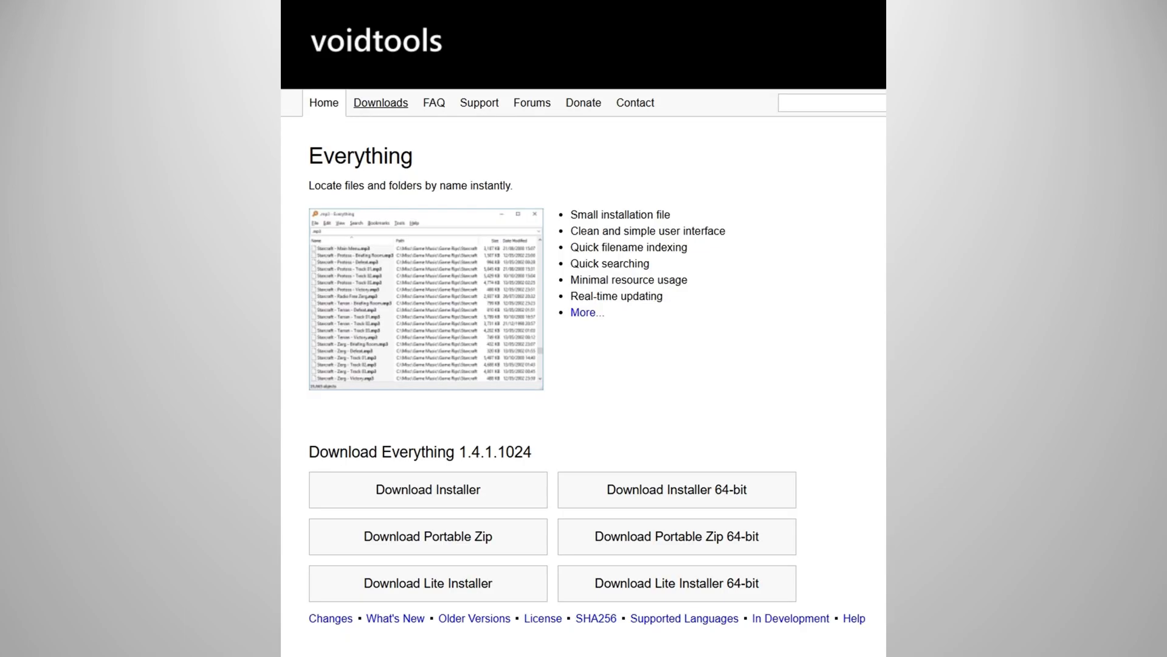
Search Everything for 'udwm bak' to find the uDWM backup file.
text(udwm bak)
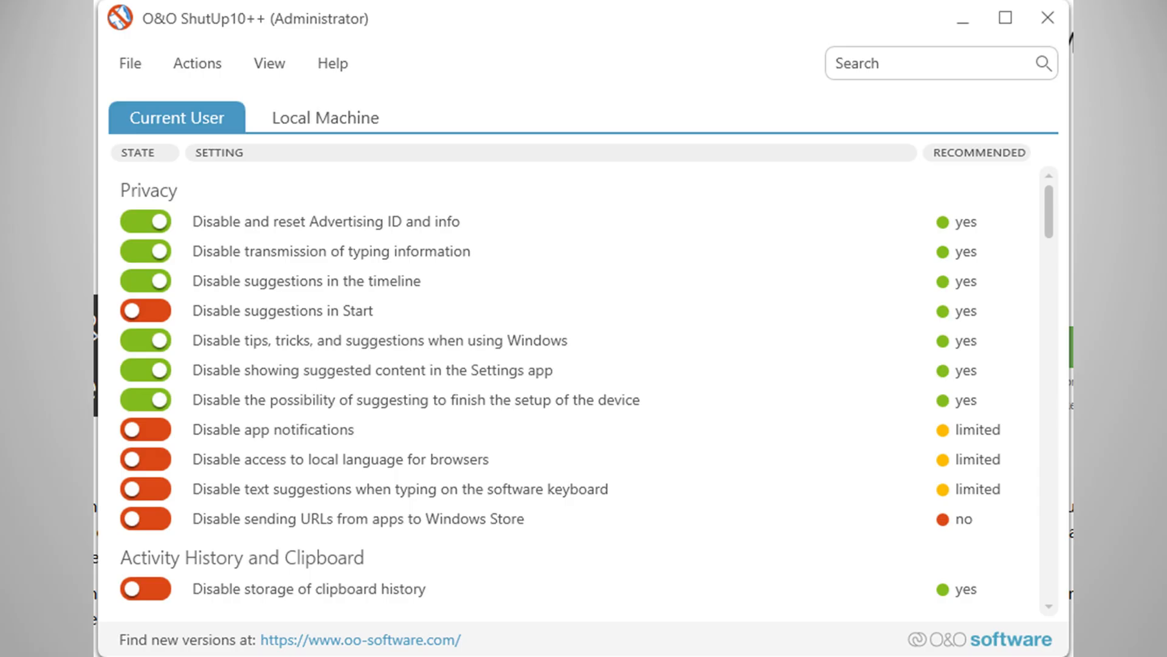
Switch on a recommended current-user privacy setting in O&O ShutUp10++.
click(130, 63)
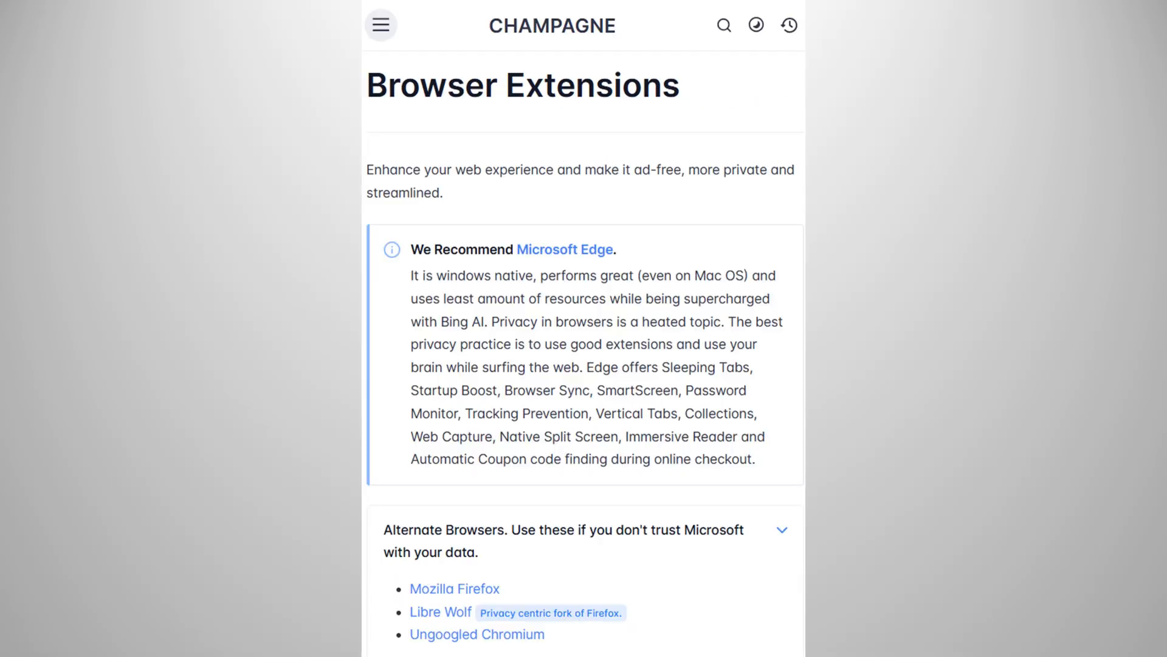
Follow the Mozilla Firefox link under Champagne's Alternate Browsers.
click(454, 588)
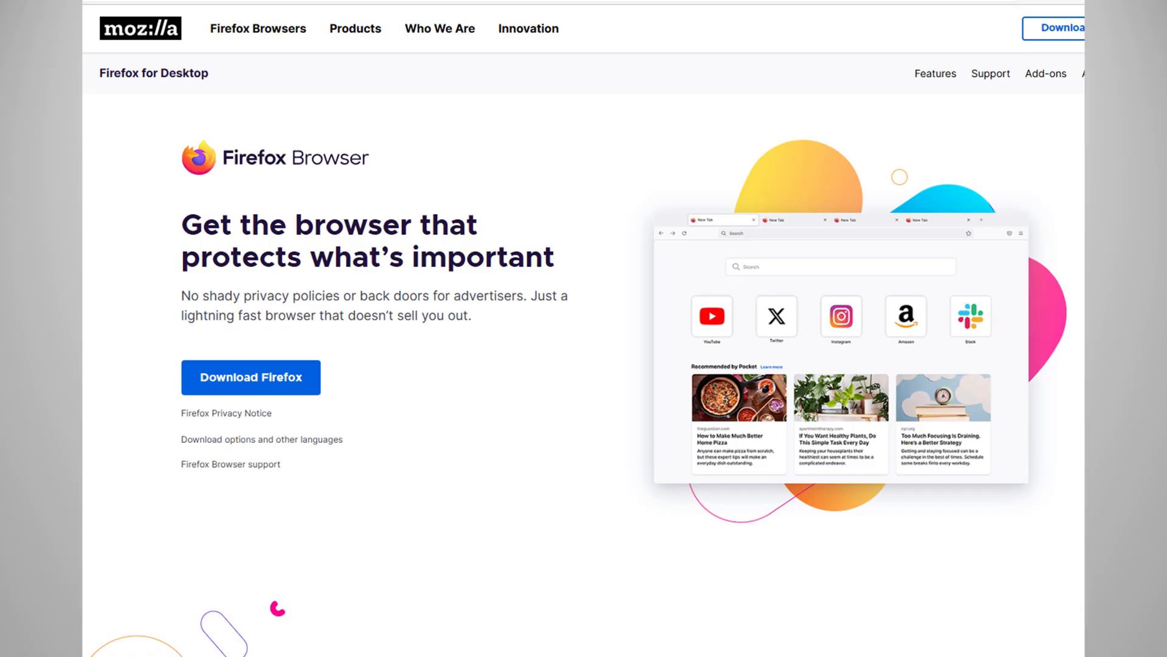